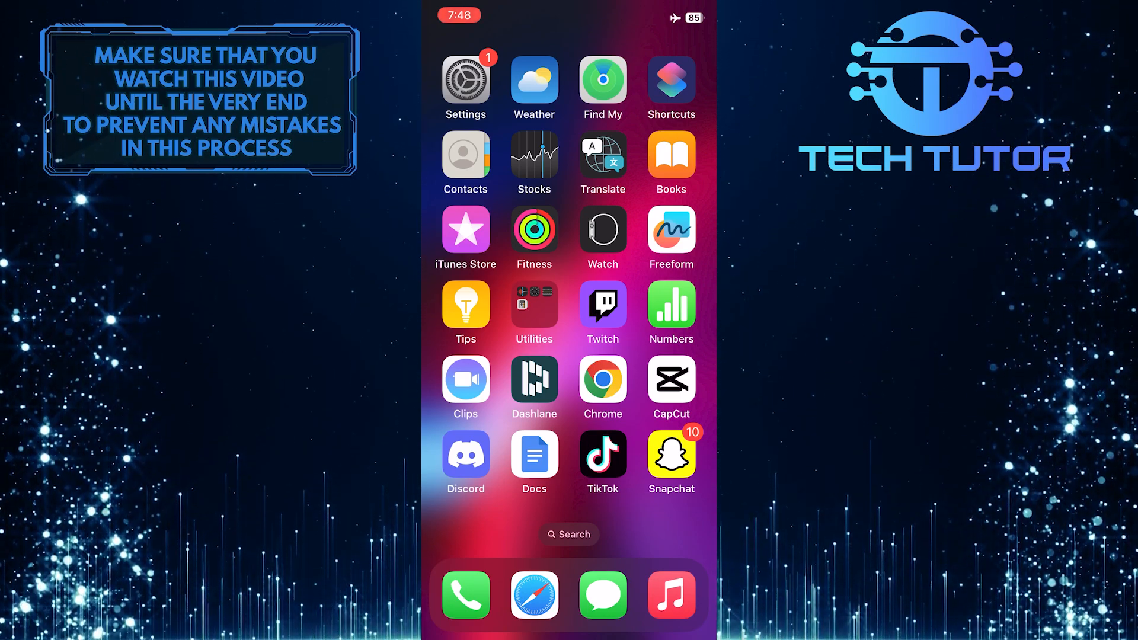
Step: Launch the Settings app from the home screen
{"action": "left_click", "coordinate": [464, 78]}
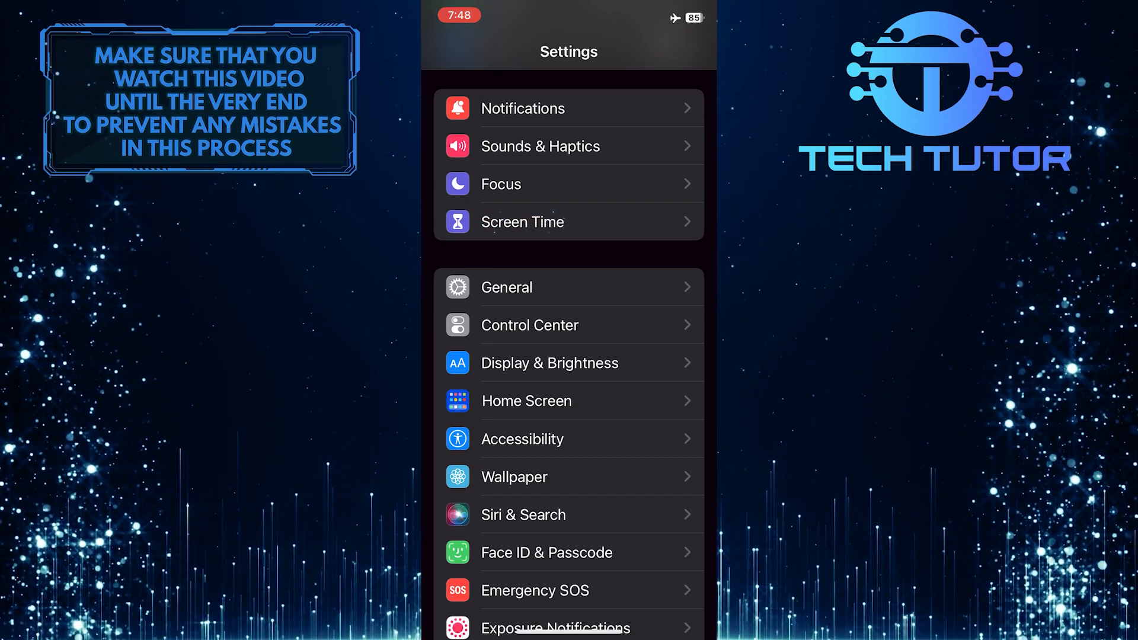
Step: Turn on Screen Time and set it up as 'This is My iPhone'
{"action": "left_click", "coordinate": [568, 222]}
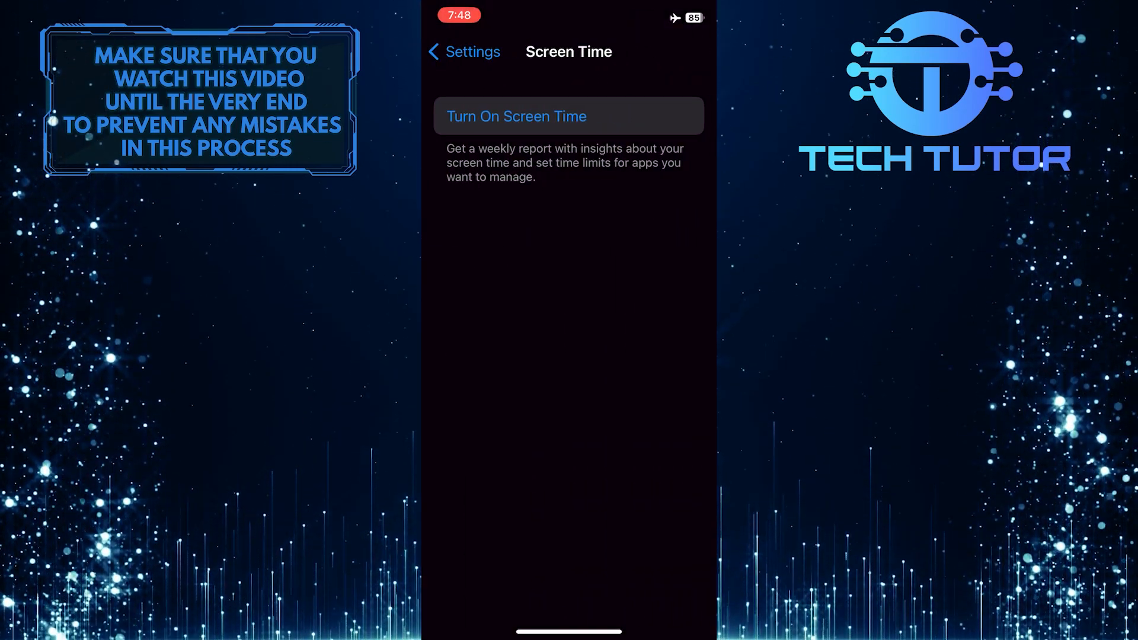
{"action": "left_click", "coordinate": [515, 116]}
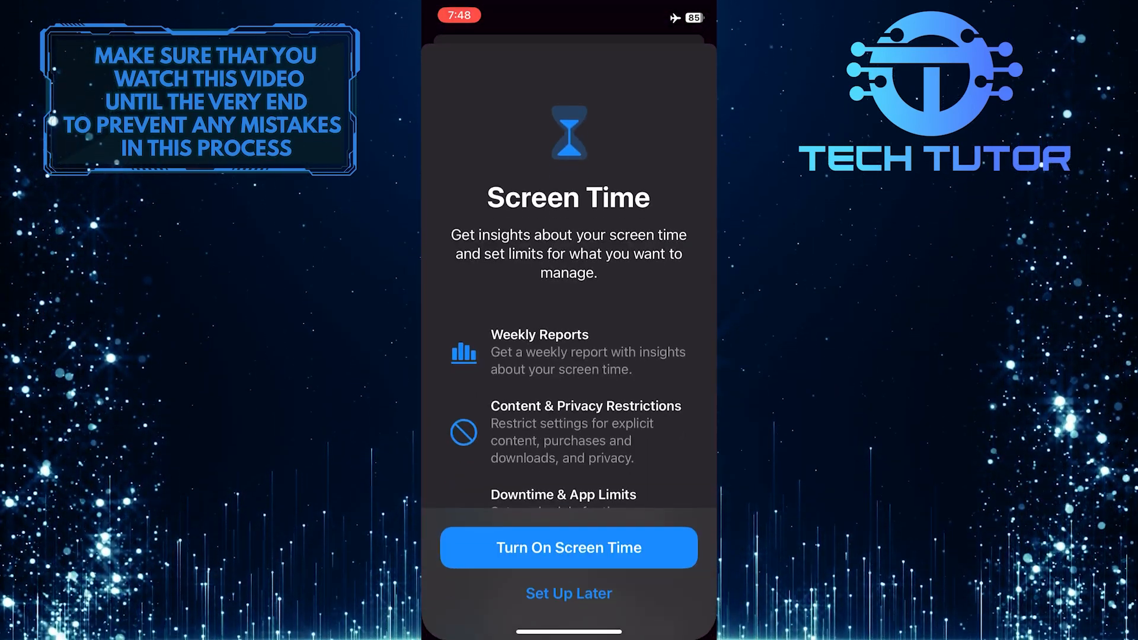
{"action": "left_click", "coordinate": [567, 548]}
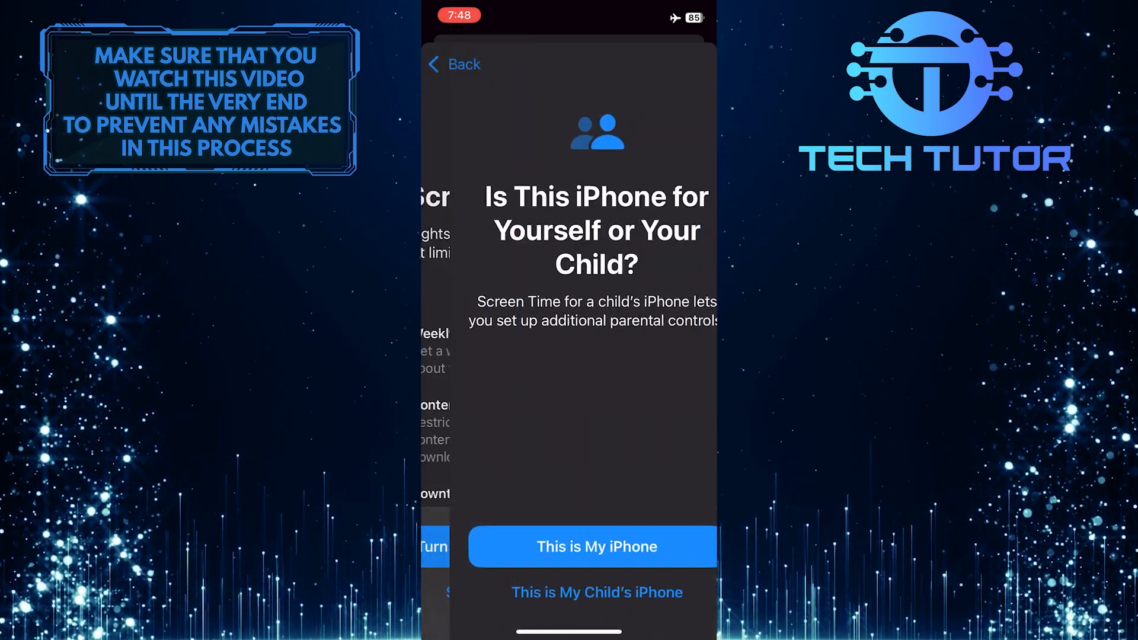
{"action": "left_click", "coordinate": [453, 64]}
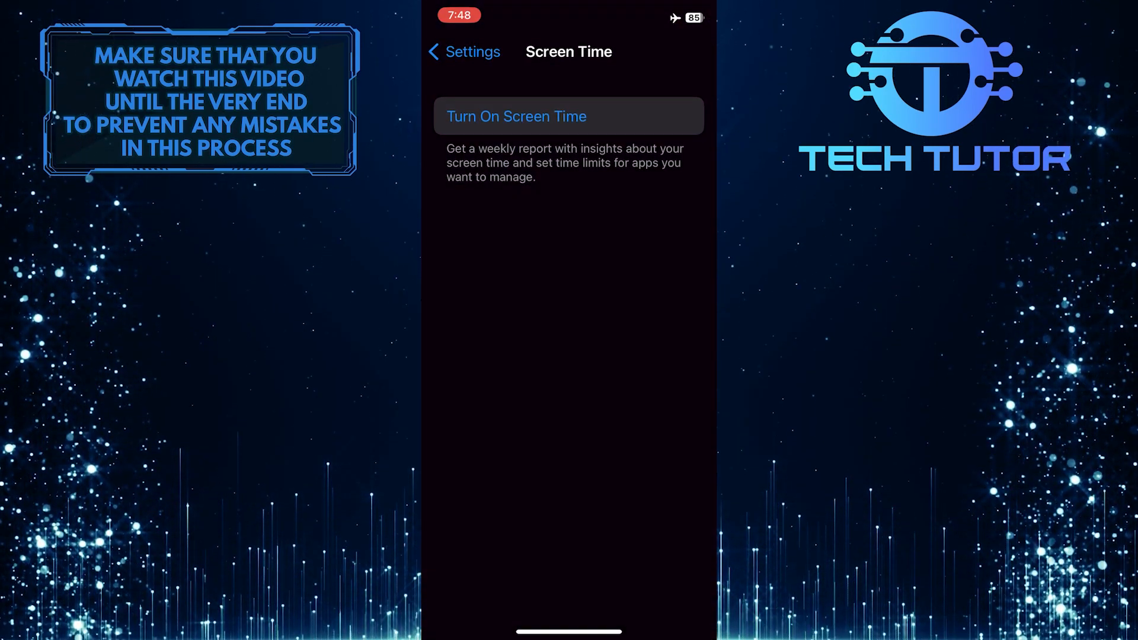
{"action": "left_click", "coordinate": [569, 116]}
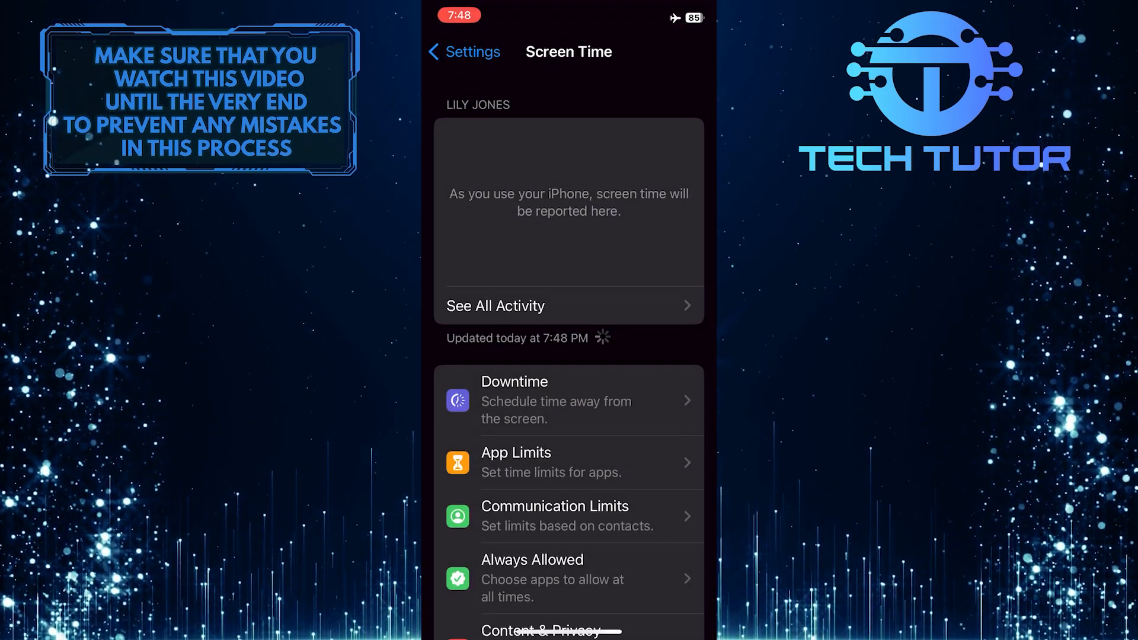
Step: Go to the Content & Privacy Restrictions page within Screen Time
{"action": "scroll", "scroll_direction": "down", "scroll_amount": 3}
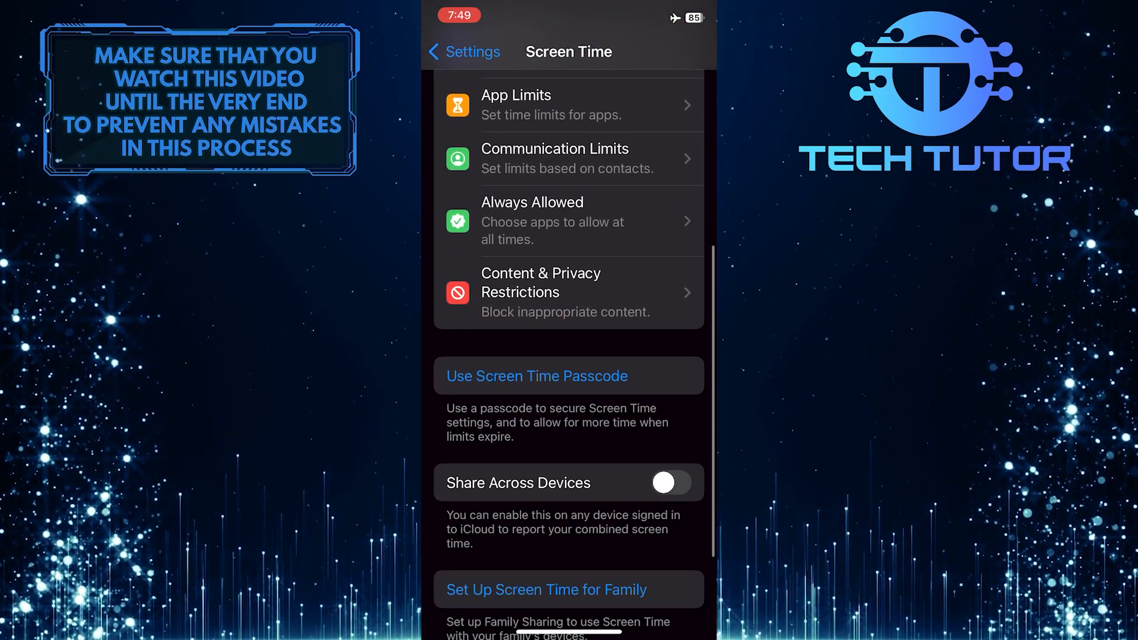
{"action": "scroll", "scroll_direction": "up", "scroll_amount": 3}
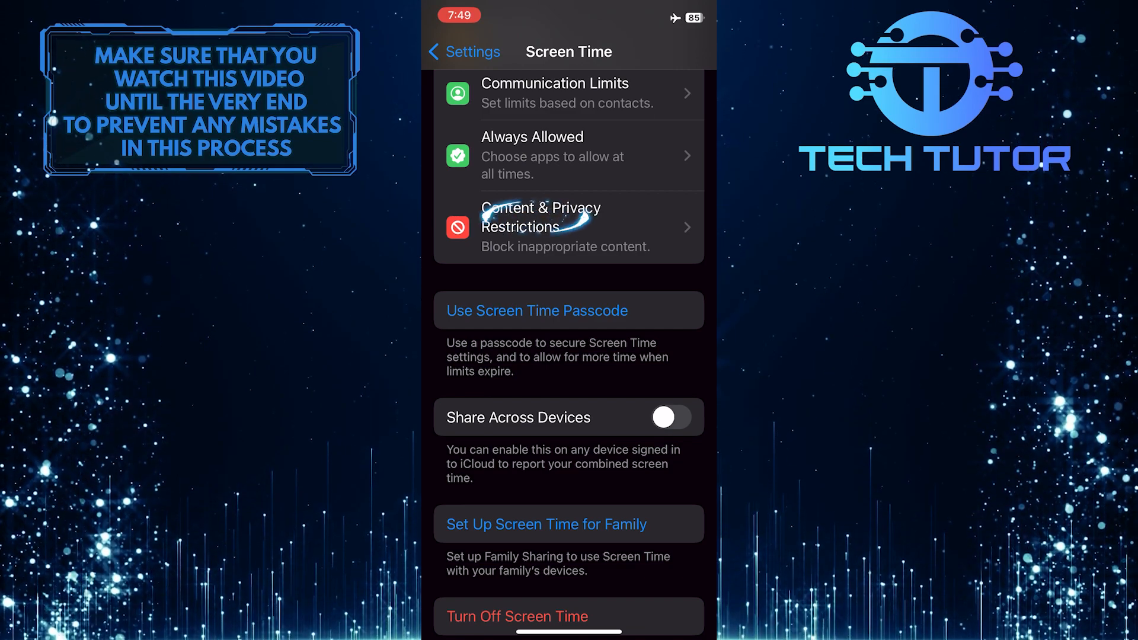
{"action": "left_click", "coordinate": [541, 227]}
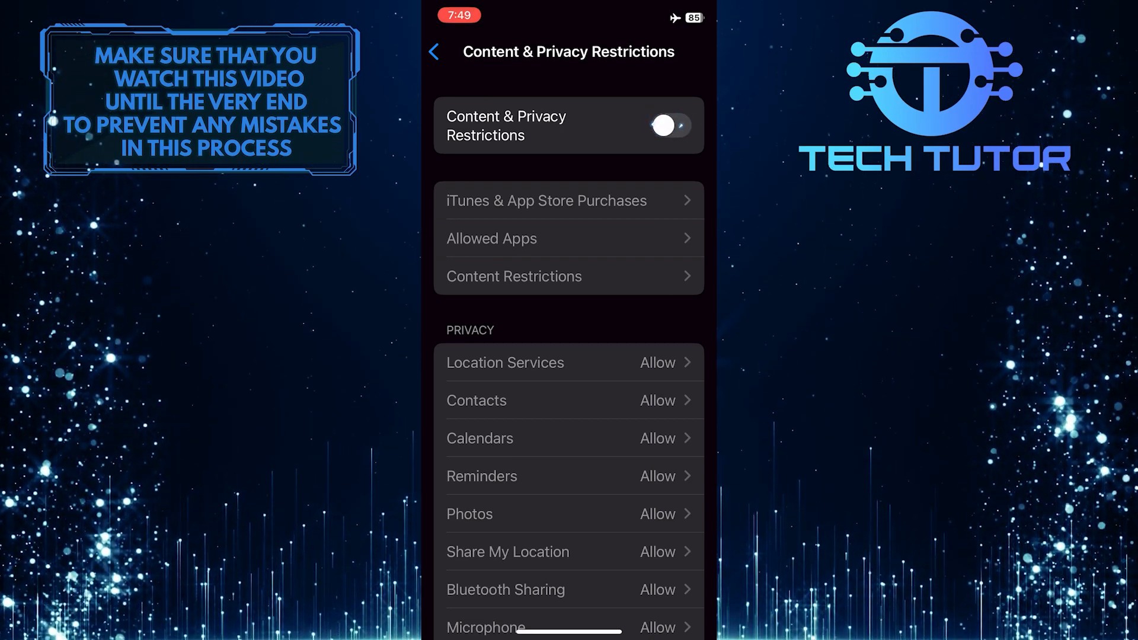
Step: Enable Content & Privacy Restrictions and reach the Account Changes options under Allow Changes
{"action": "left_click", "coordinate": [669, 125]}
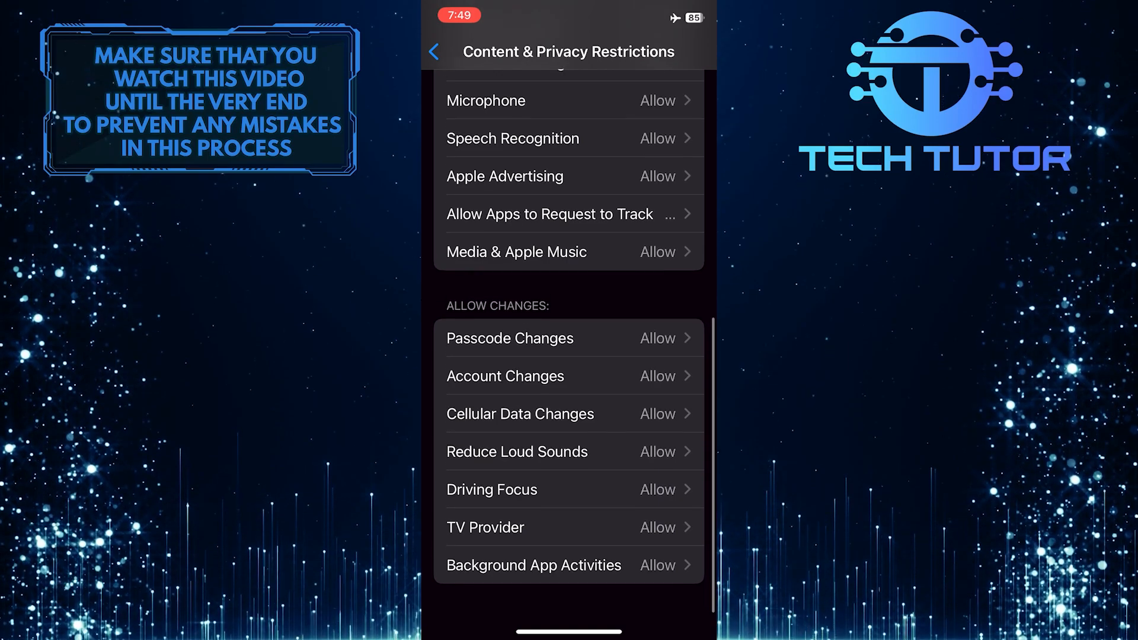
{"action": "left_click", "coordinate": [505, 376]}
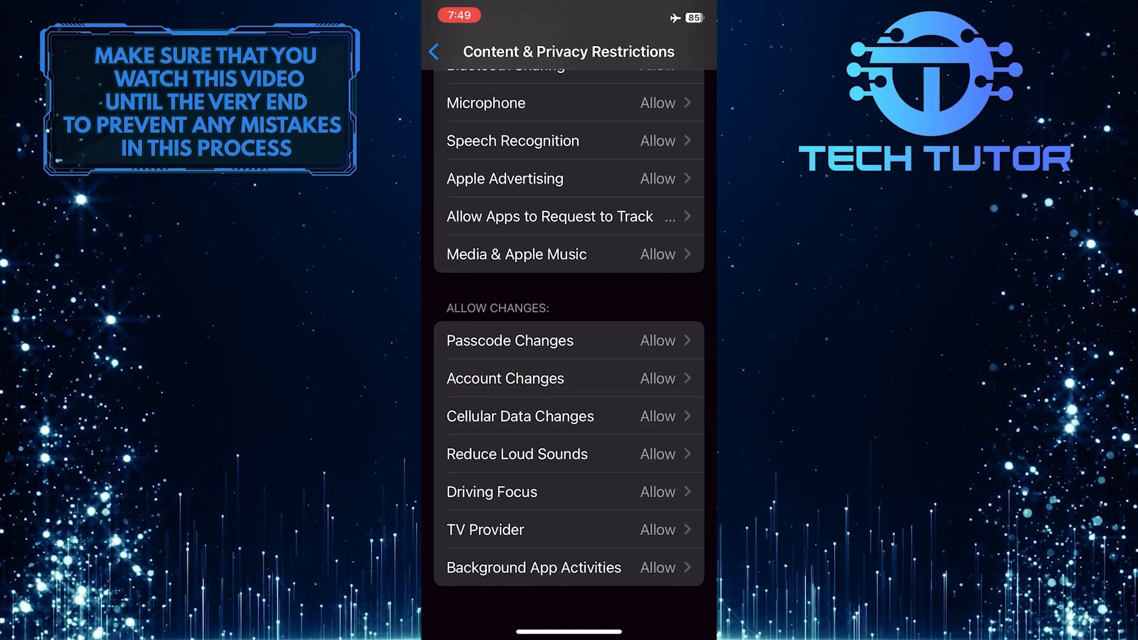
{"action": "left_click", "coordinate": [505, 378]}
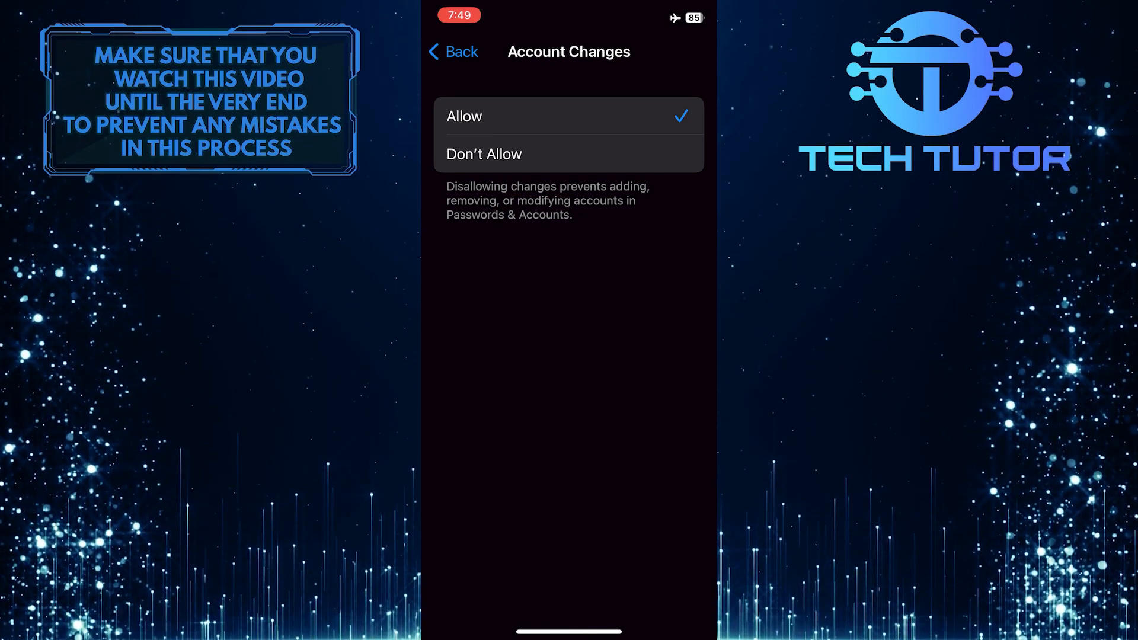